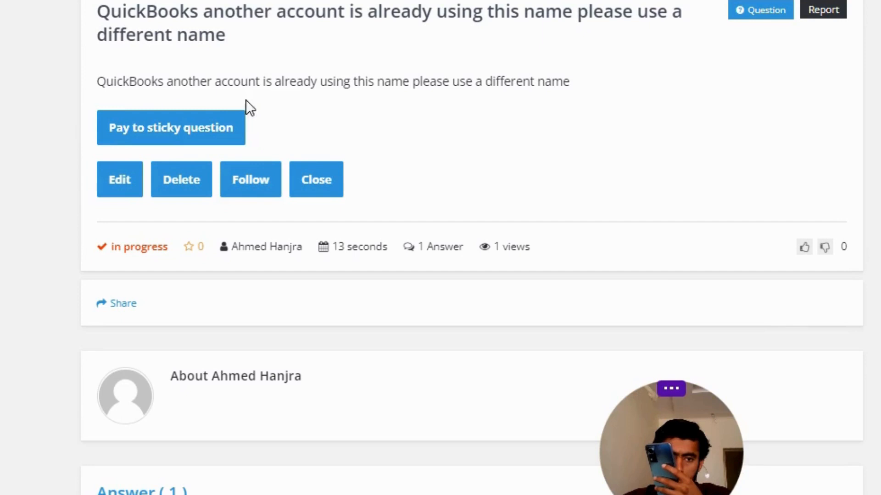
mouse_move(435, 105)
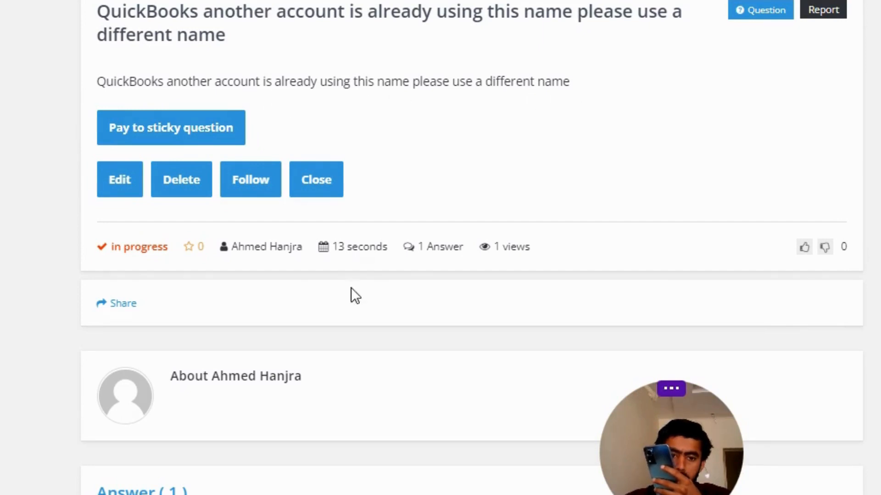
scroll("down", 3)
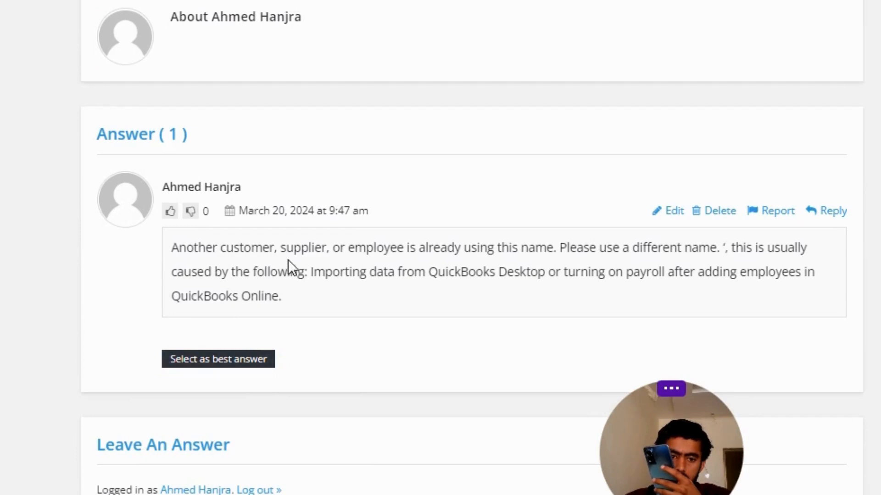
mouse_move(498, 270)
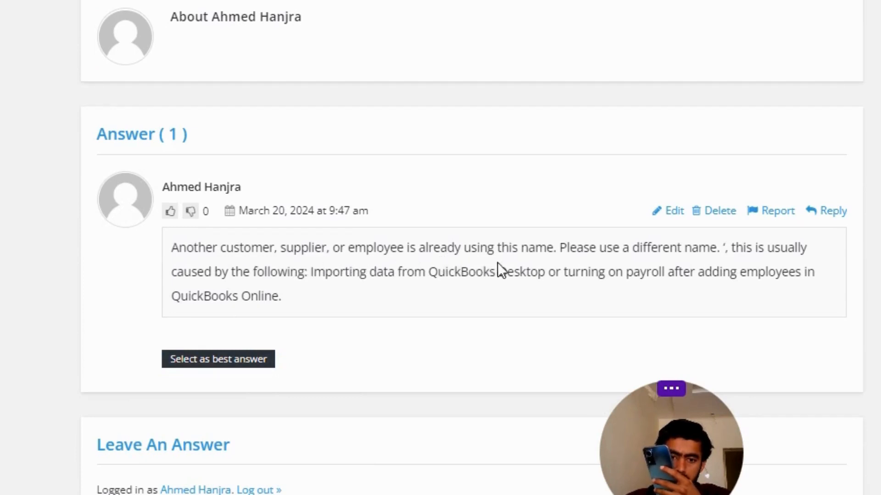
mouse_move(721, 266)
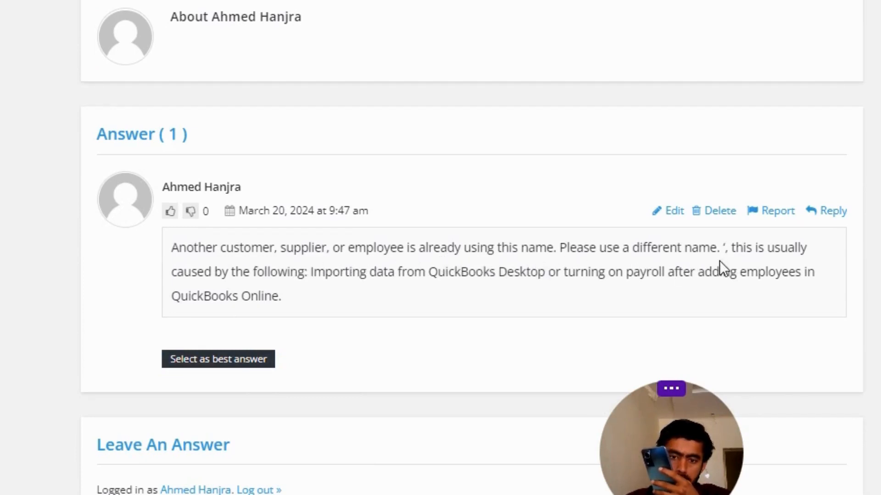
mouse_move(216, 295)
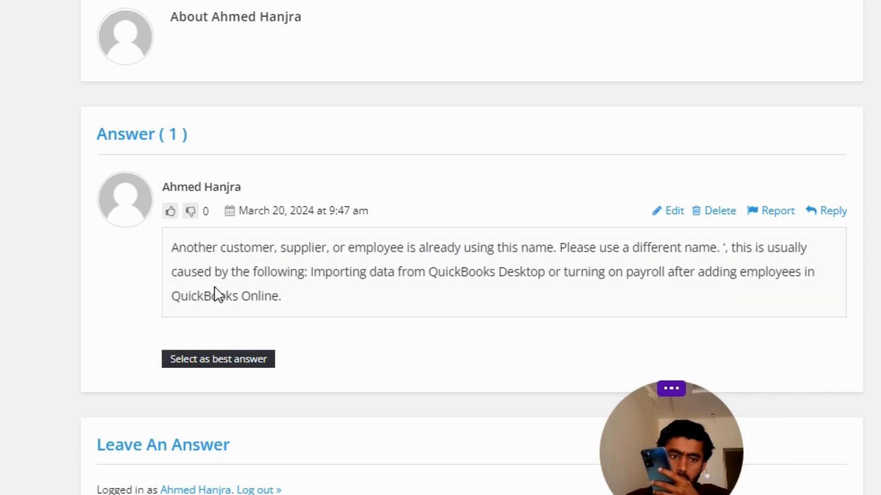
mouse_move(473, 294)
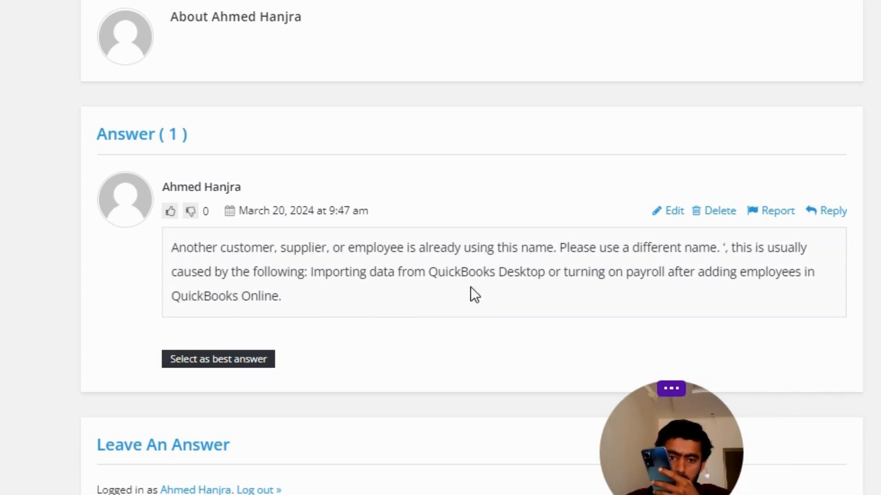
mouse_move(641, 296)
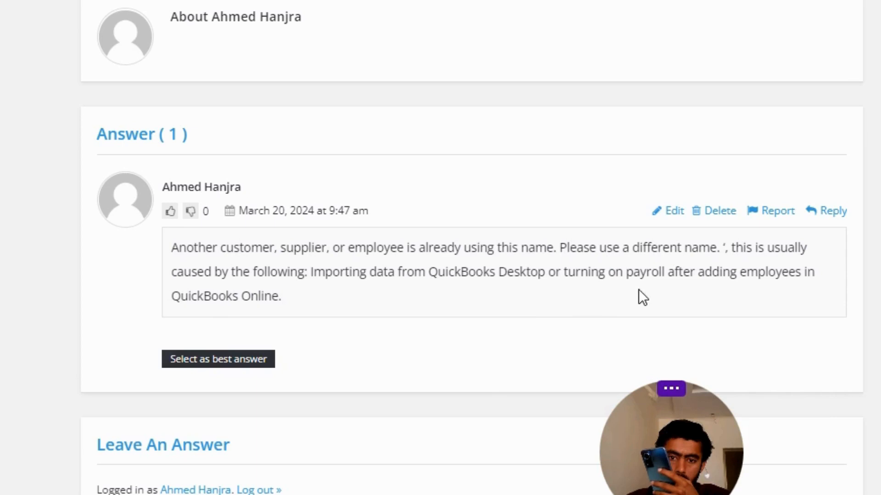